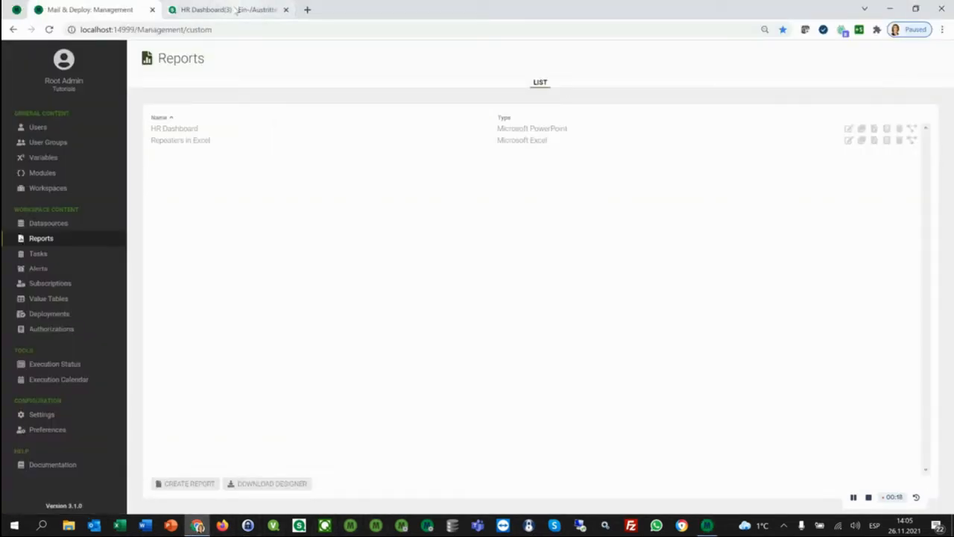
Filter the HR Dashboard's Firma pane to Fortuna AG, then Juno GmbH
click(227, 9)
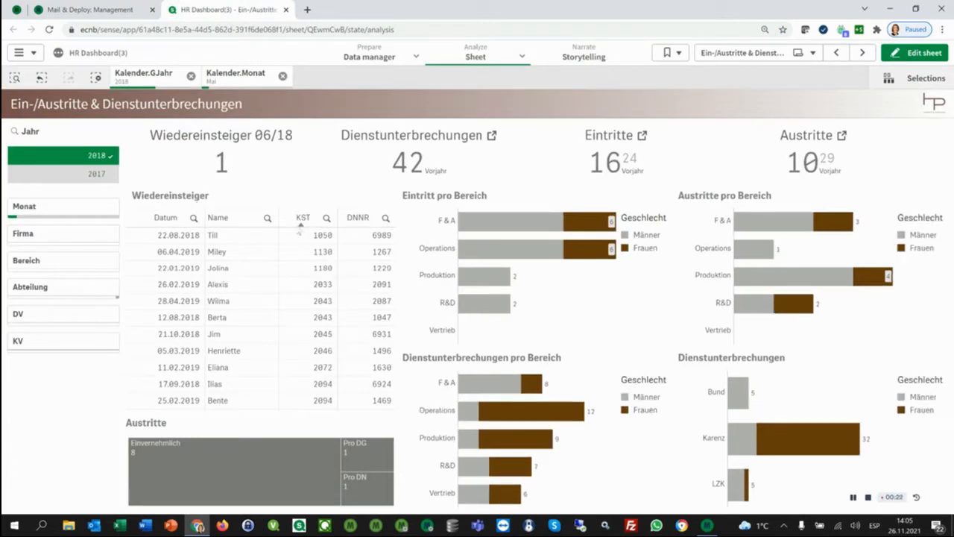
mouse_move(127, 382)
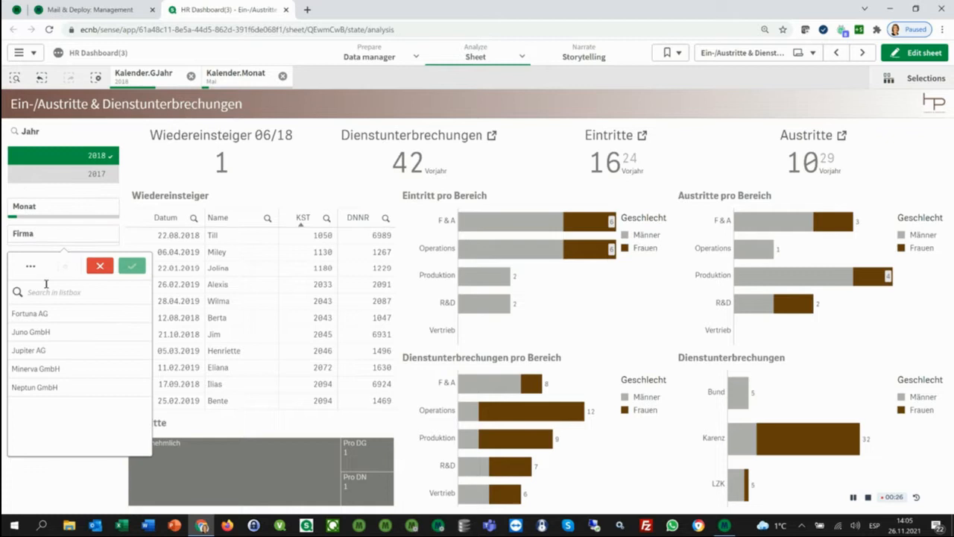
click(30, 313)
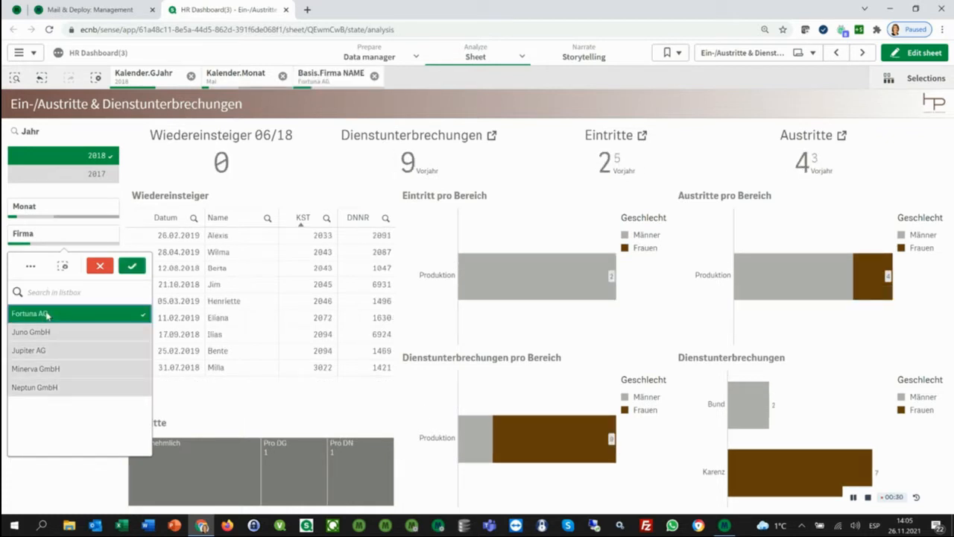
click(30, 331)
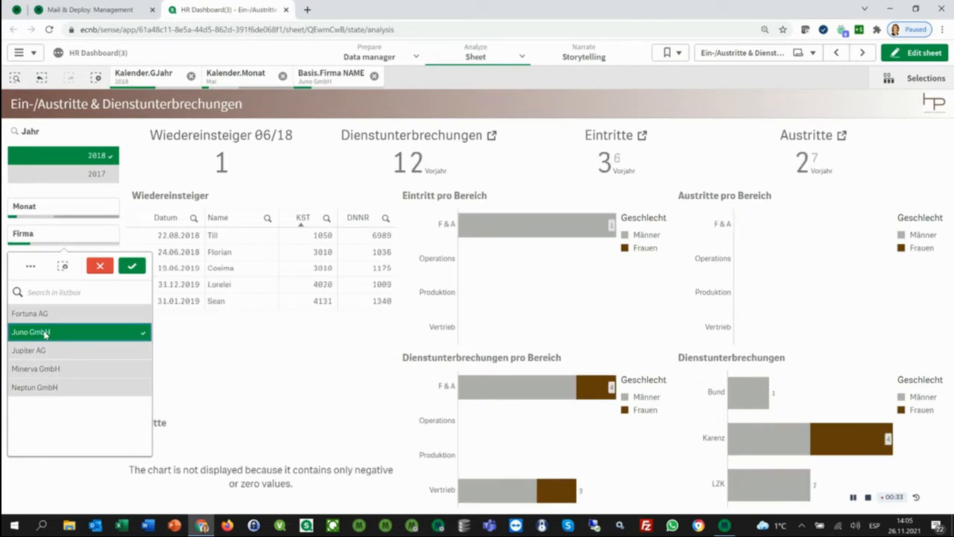
click(30, 351)
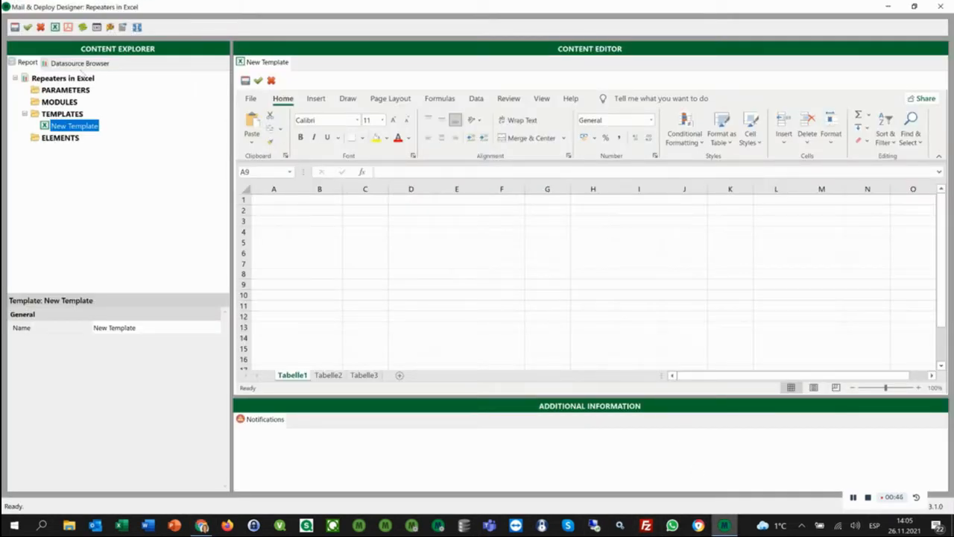
Drop the Wiedereinsteiger table into A4 and create a repeater element from Basis.Firma NAME
click(81, 63)
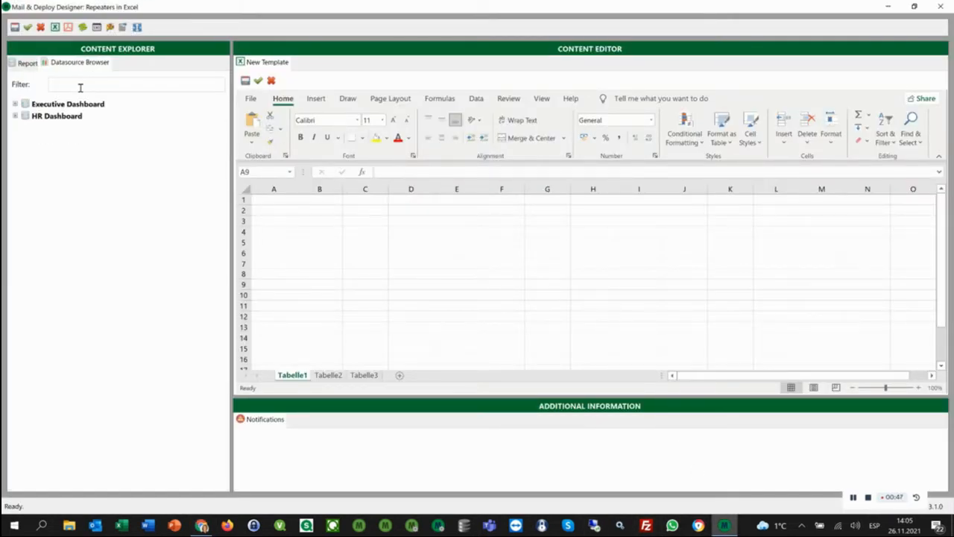
text(wied)
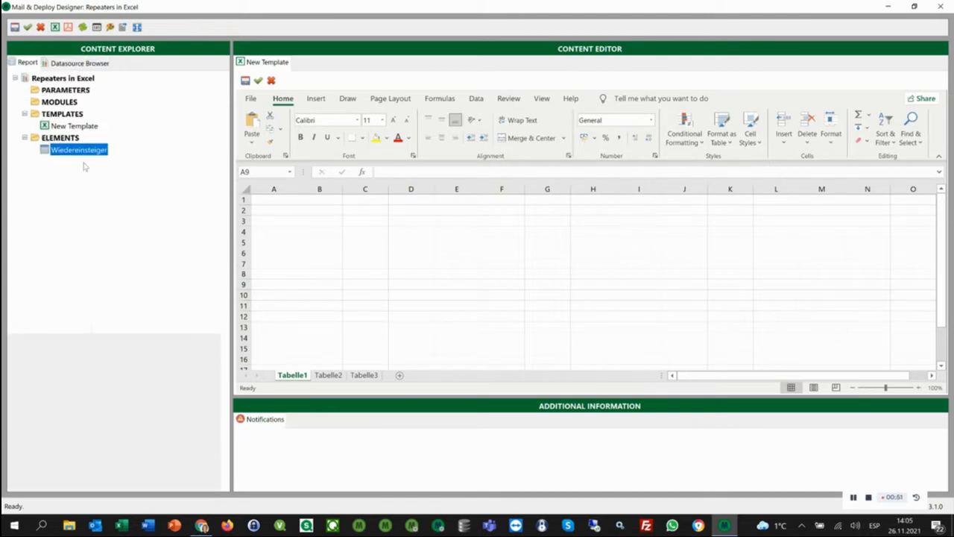
click(78, 150)
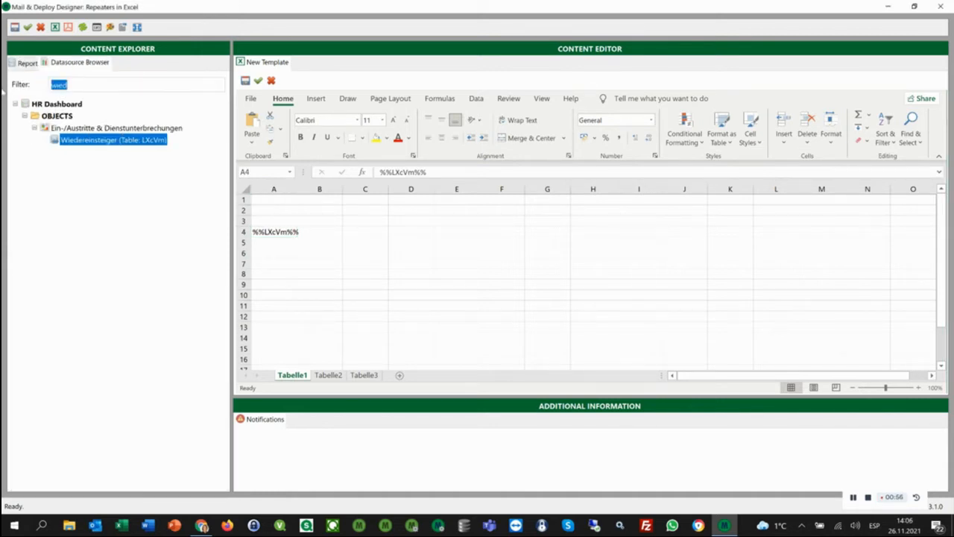
text(firma)
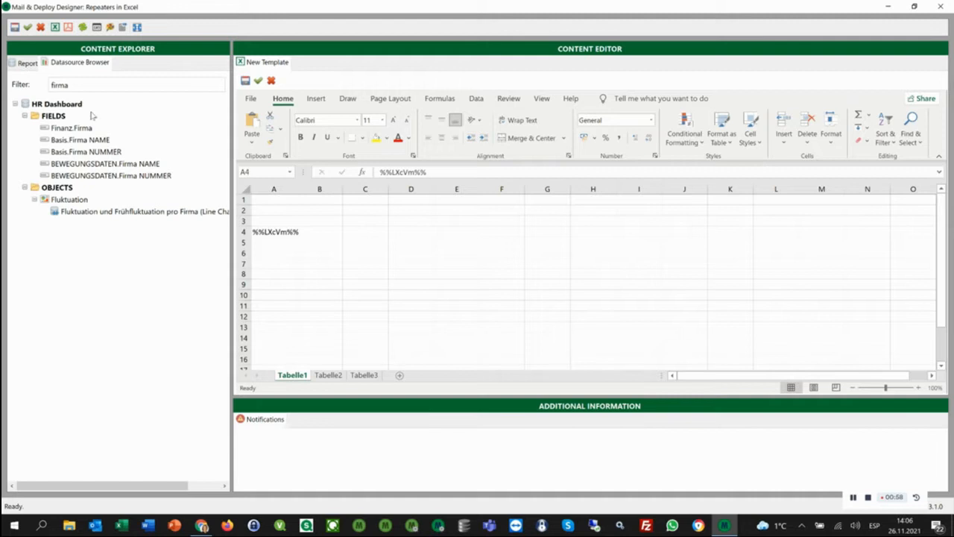
right_click(80, 140)
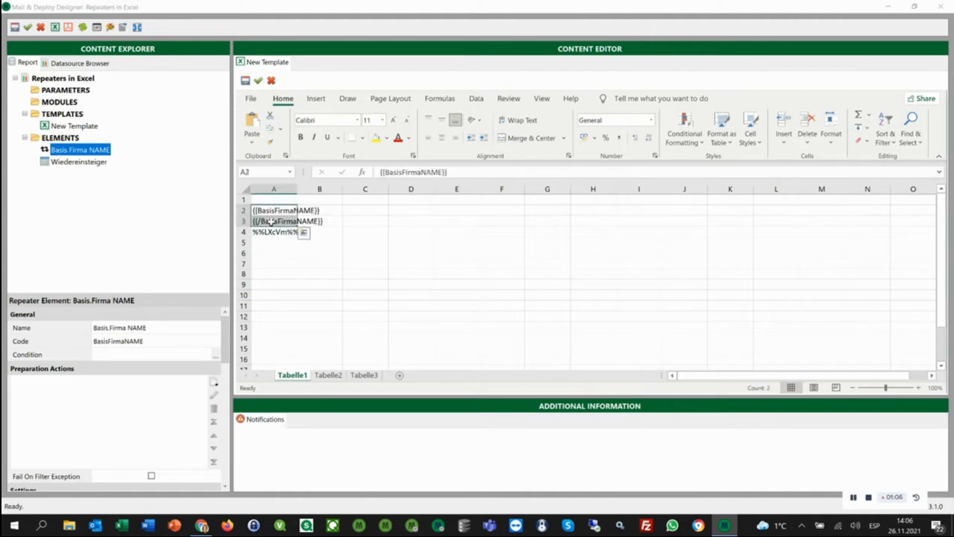
Move {{/BasisFirmaNAME}} to A6 and add a bold Basis.Firma NAME_txt heading expression in A3
click(275, 221)
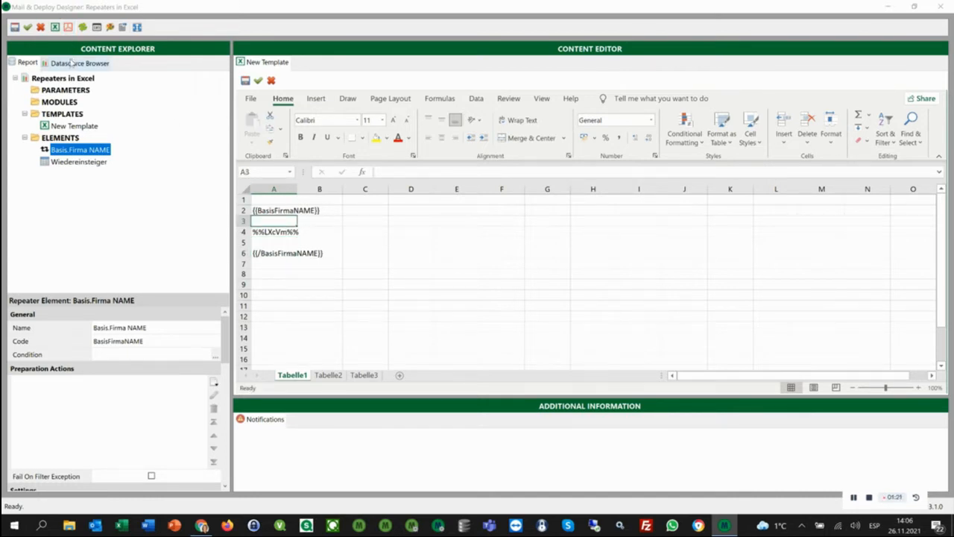
click(80, 63)
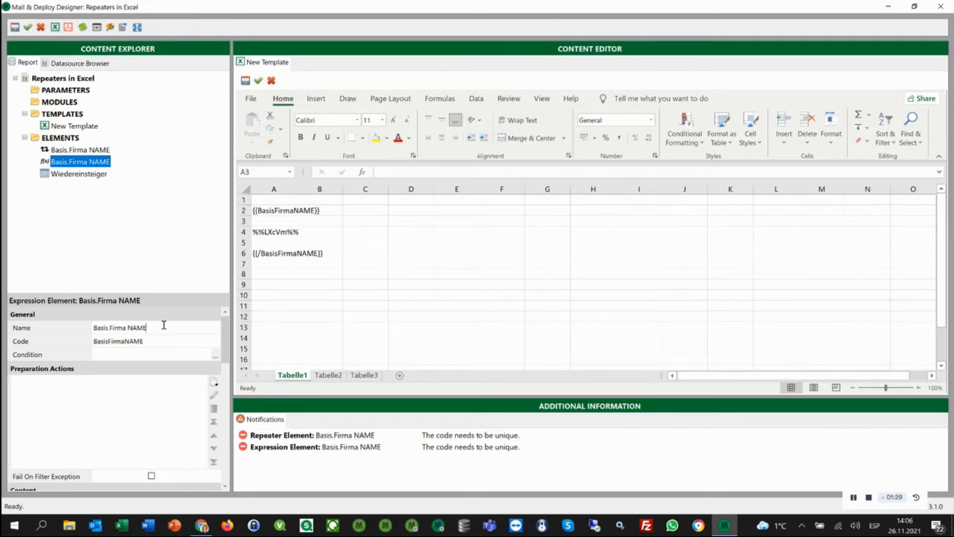
text(_txt)
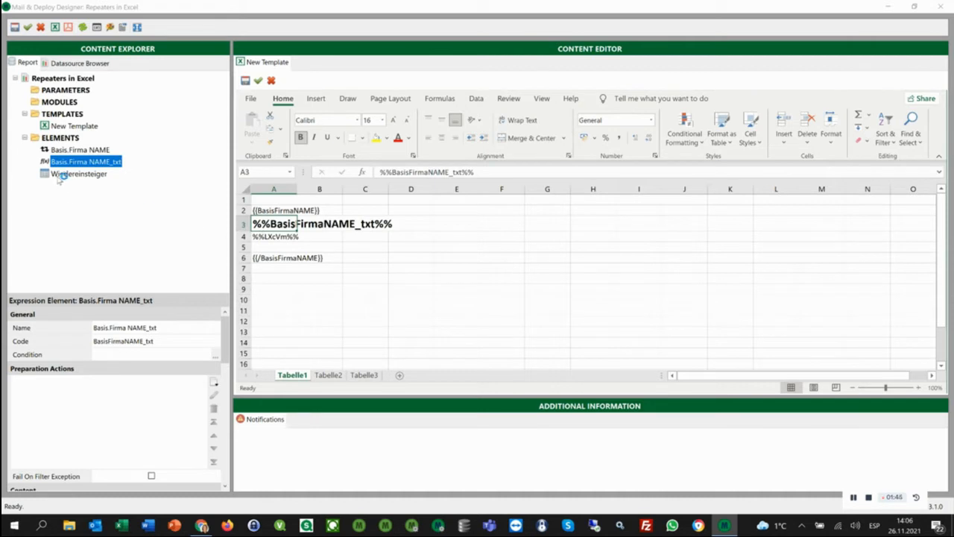
Set the Wiedereinsteiger element's Row Insertion Mode to Insert Rows
click(78, 173)
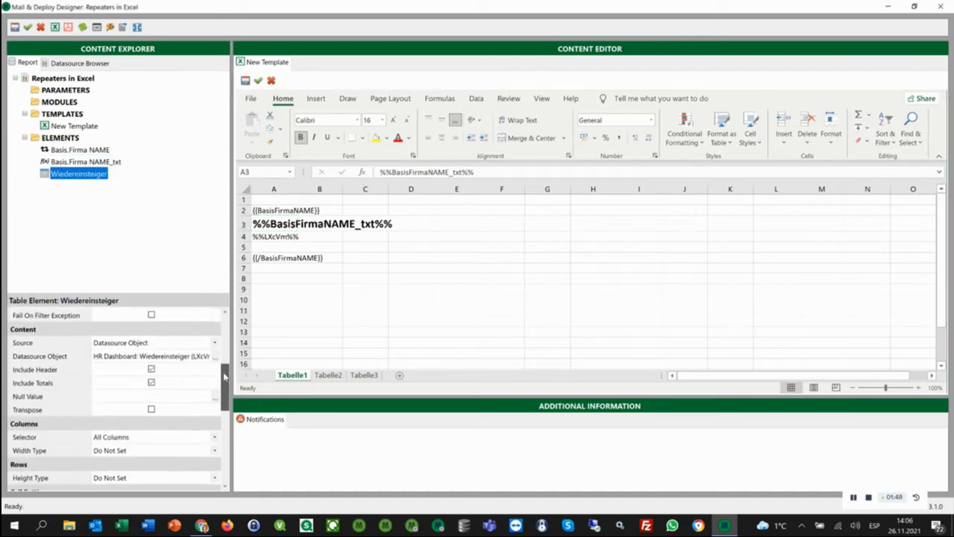
scroll(down, 3)
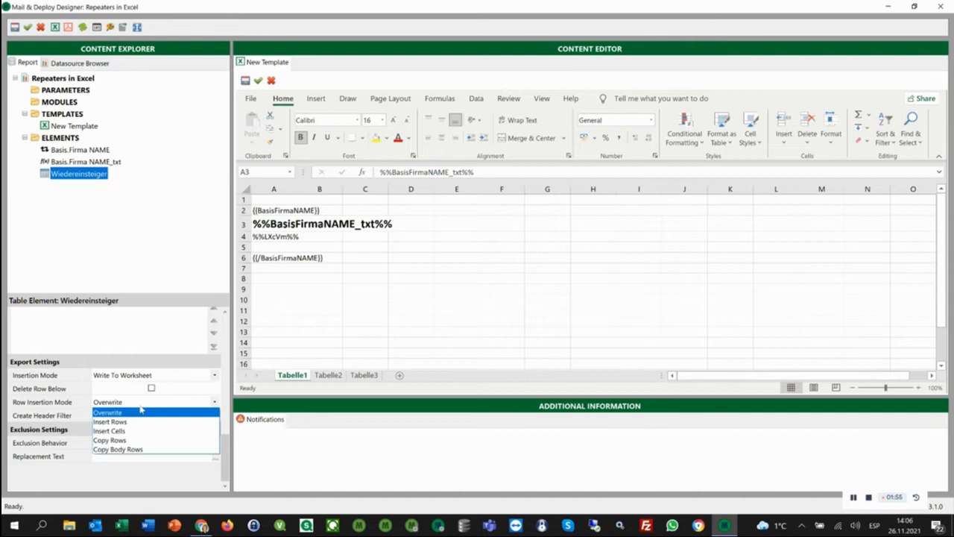
mouse_move(110, 420)
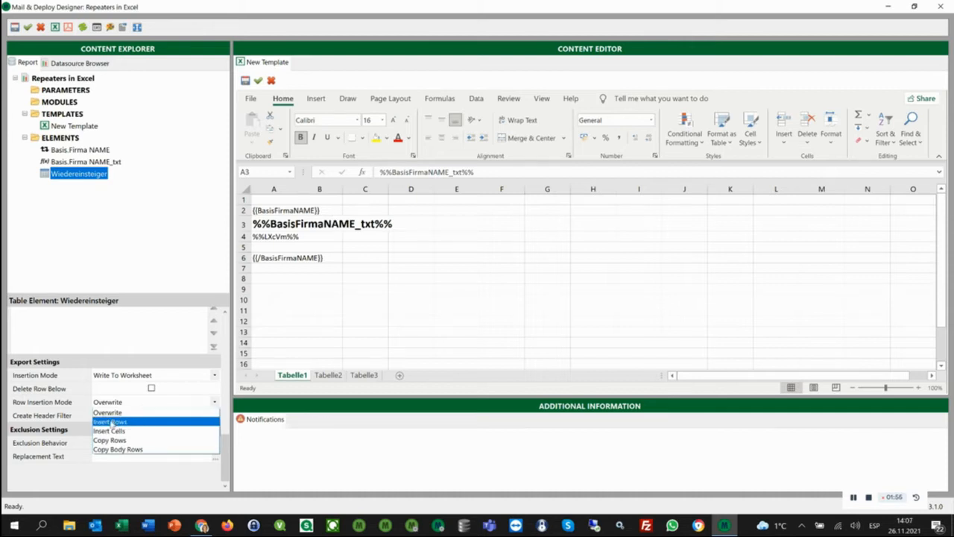
click(110, 422)
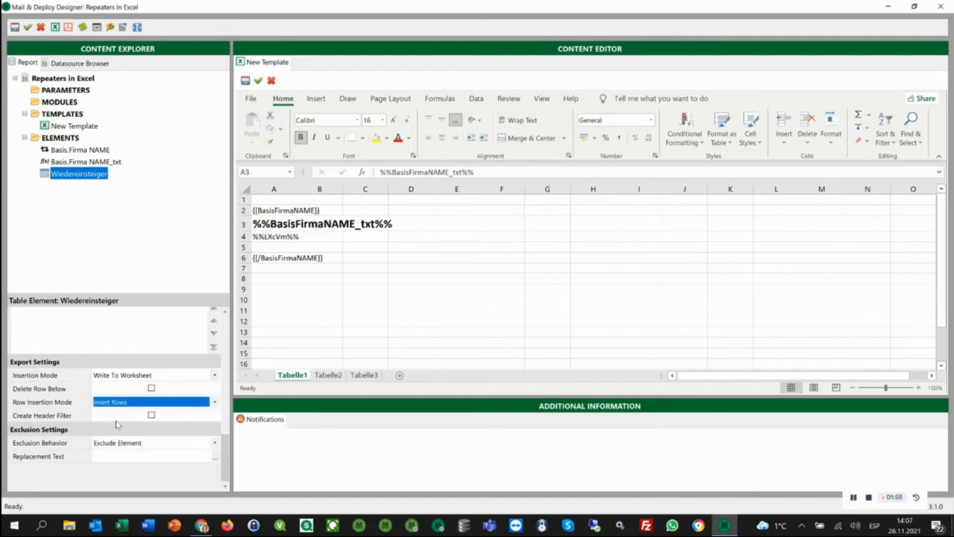
mouse_move(252, 301)
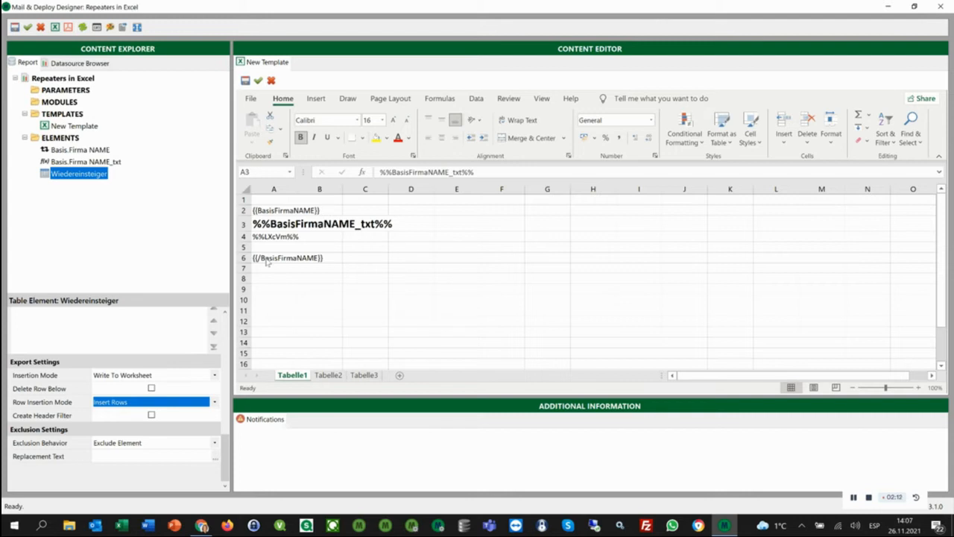
click(63, 77)
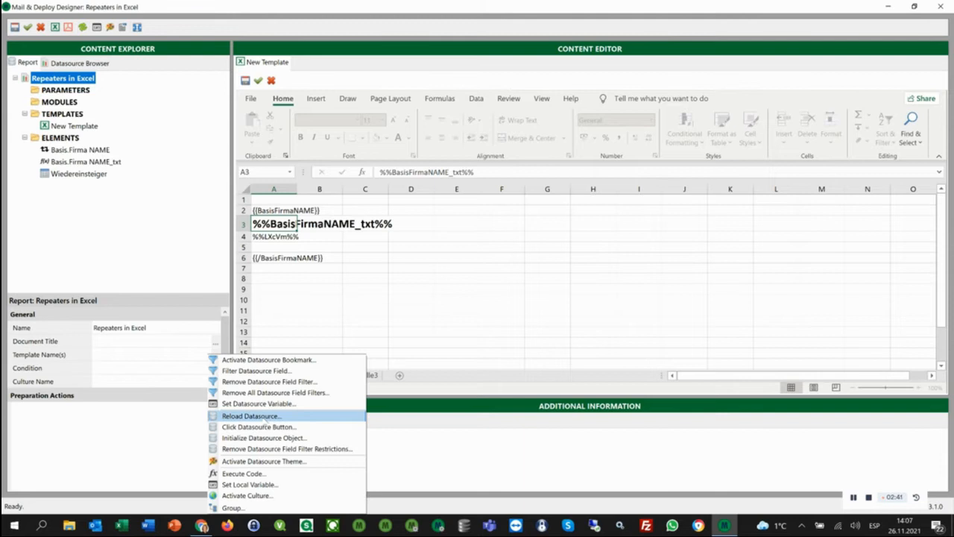
Add a Filter Datasource Field action on Kalender.Gjahr with expression value 2018
click(257, 370)
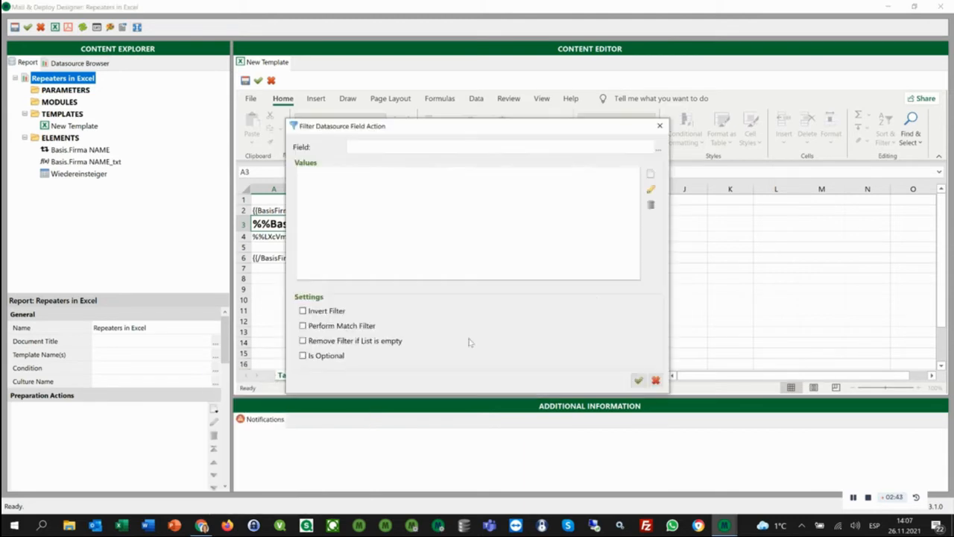
click(659, 147)
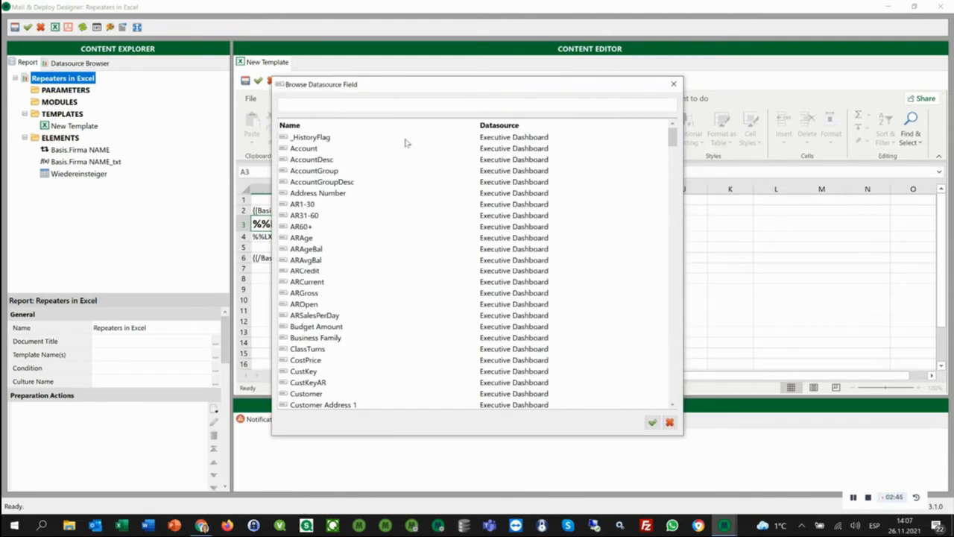
text(gj)
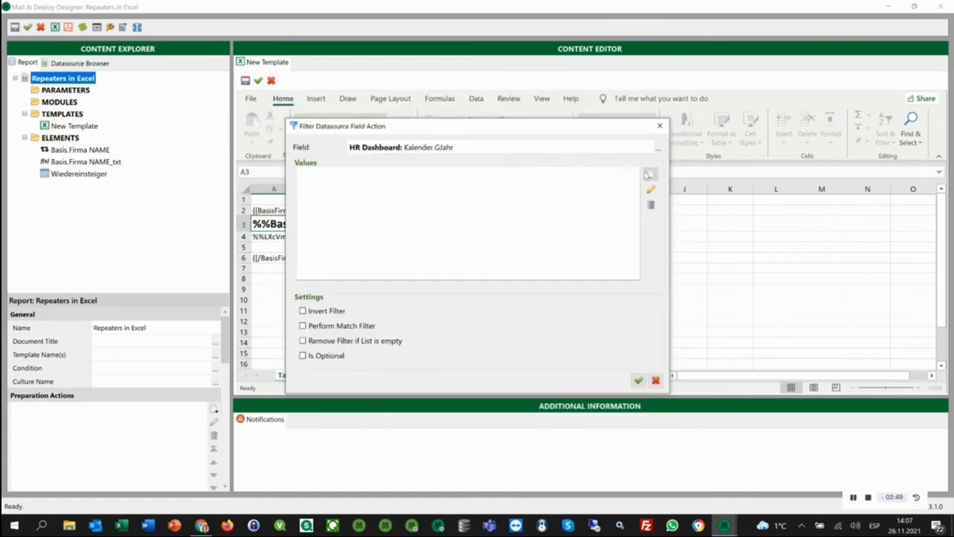
click(651, 188)
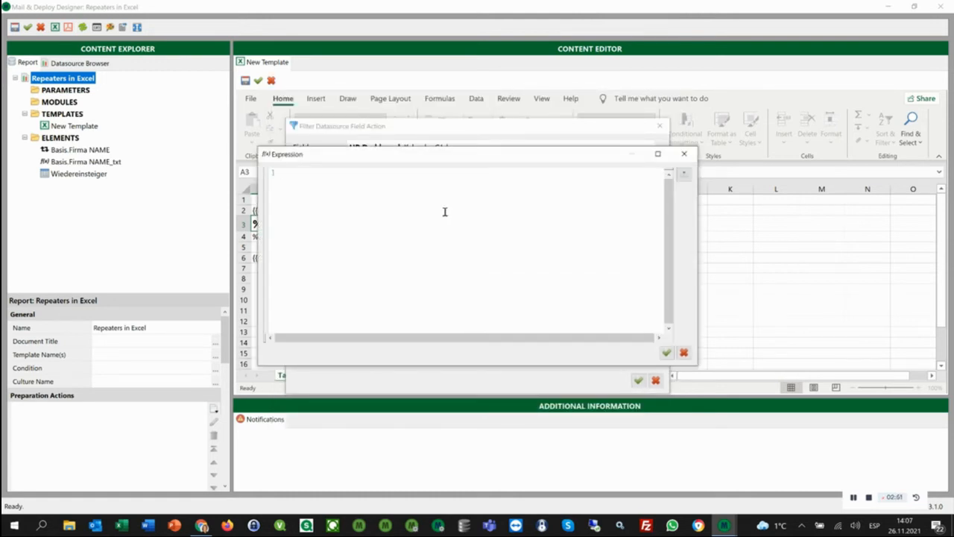
text(2018)
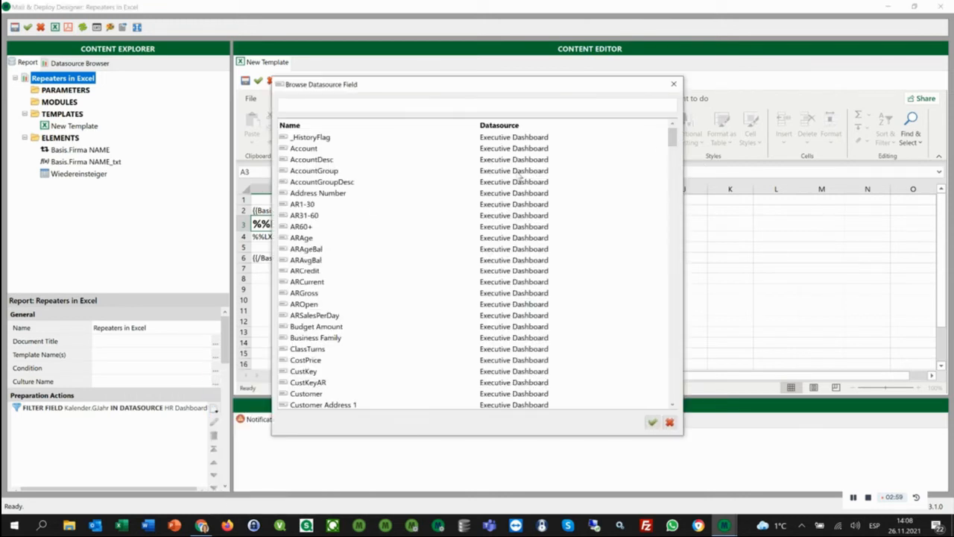
Add a second filter action on Kalender.Monat with a month value from the expression editor
text(mon)
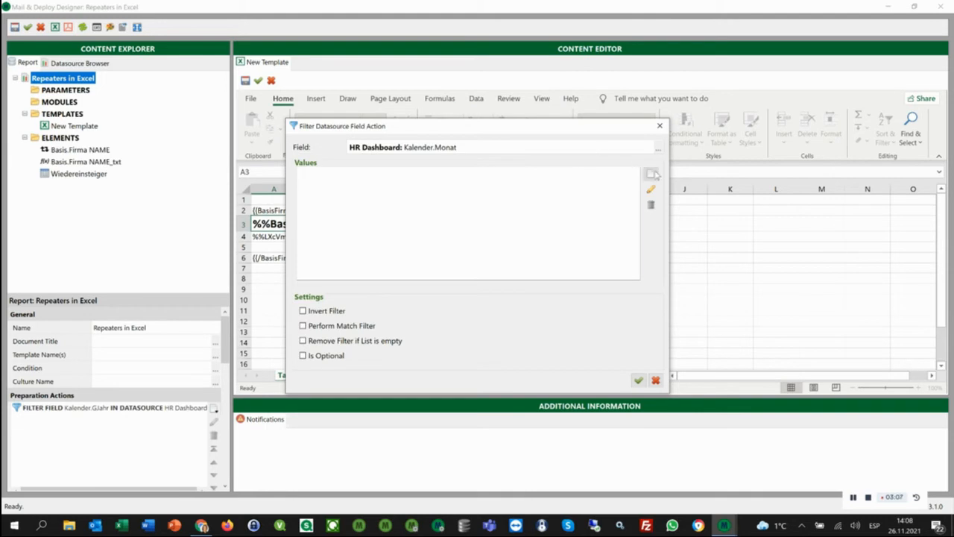
click(651, 173)
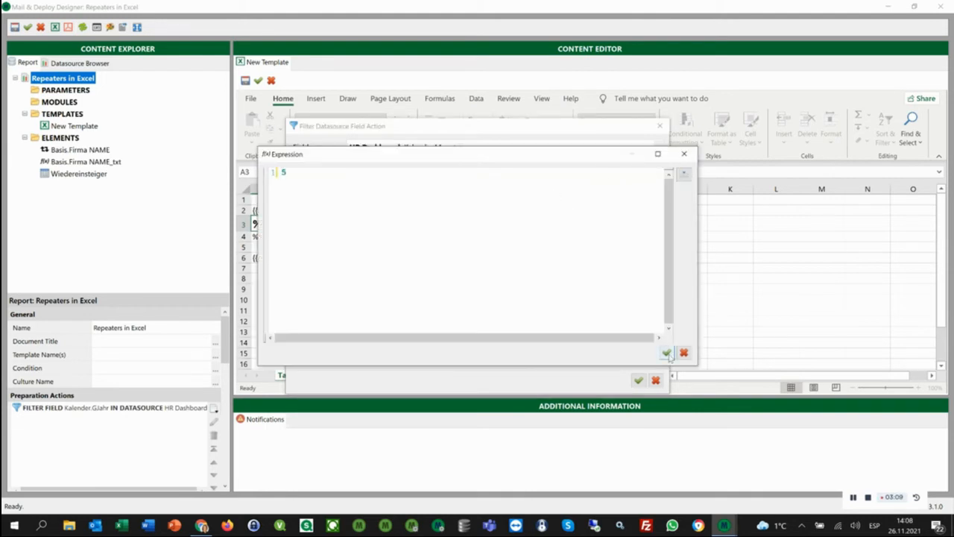
click(665, 352)
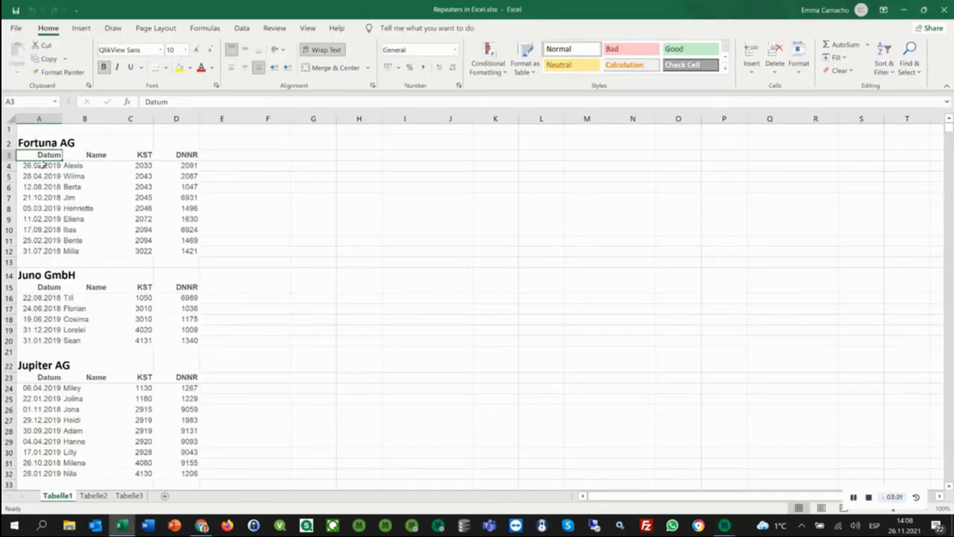
Scroll through the company tables stacked down Tabelle1 of Repeaters in Excel.xlsx
scroll(down, 3)
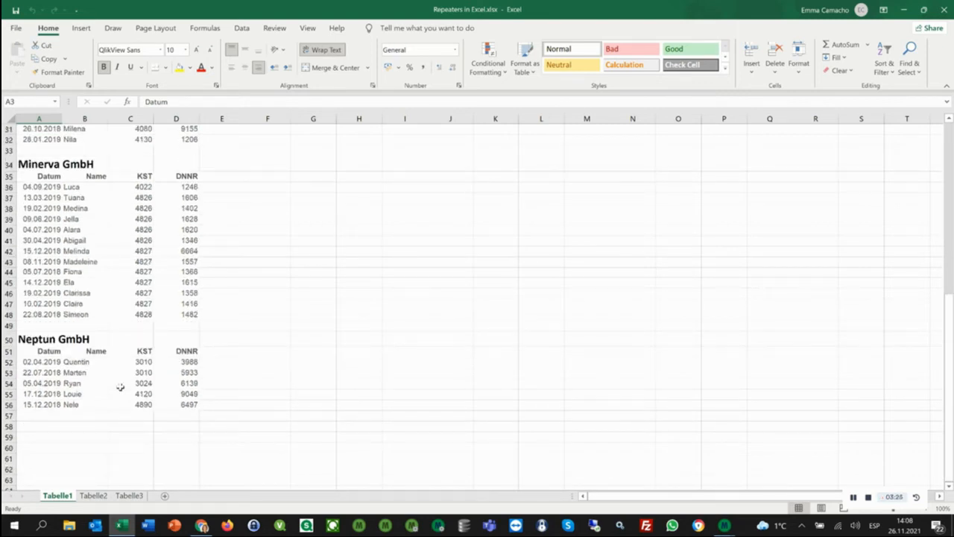
scroll(up, 3)
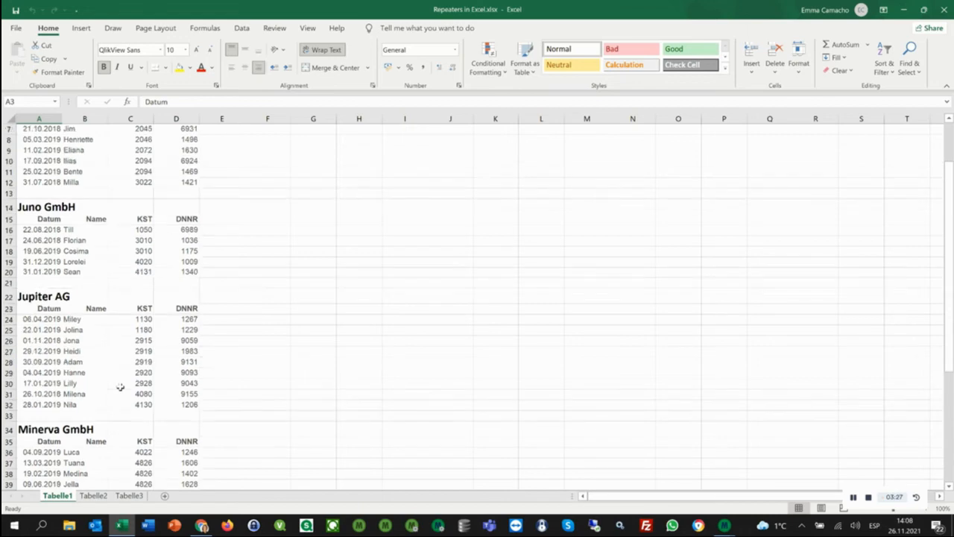
scroll(up, 3)
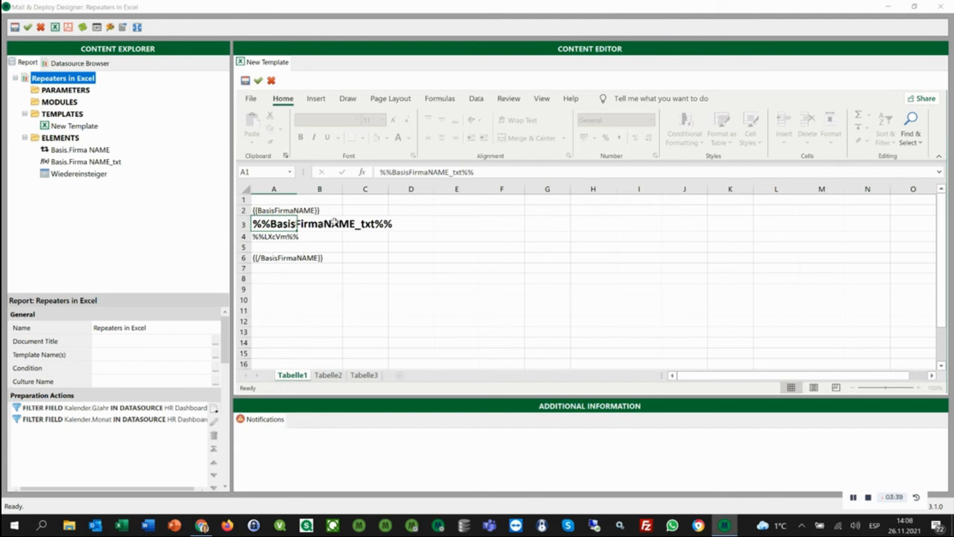
Rename sheet Tabelle1 to %%BasisFirmaNAME_txt%% and generate the report preview
double_click(321, 224)
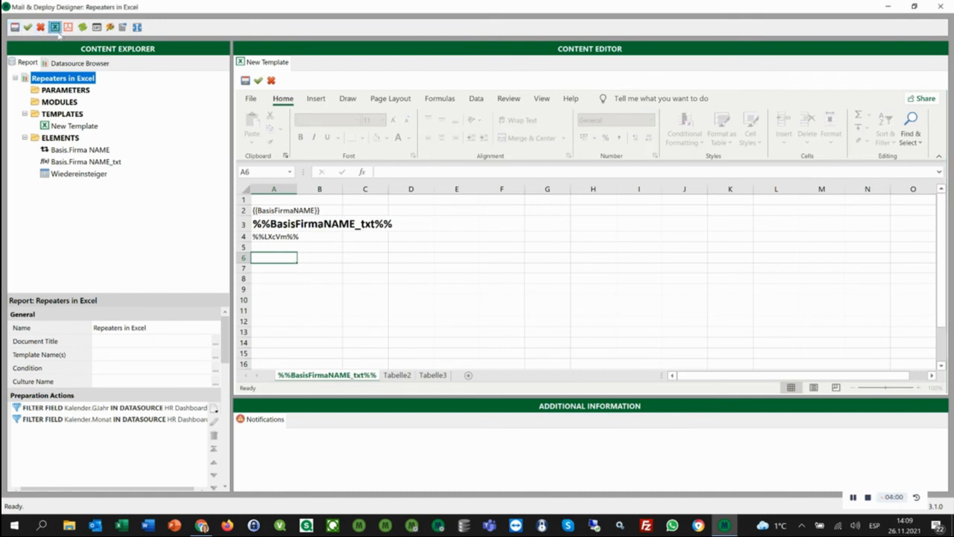
click(53, 26)
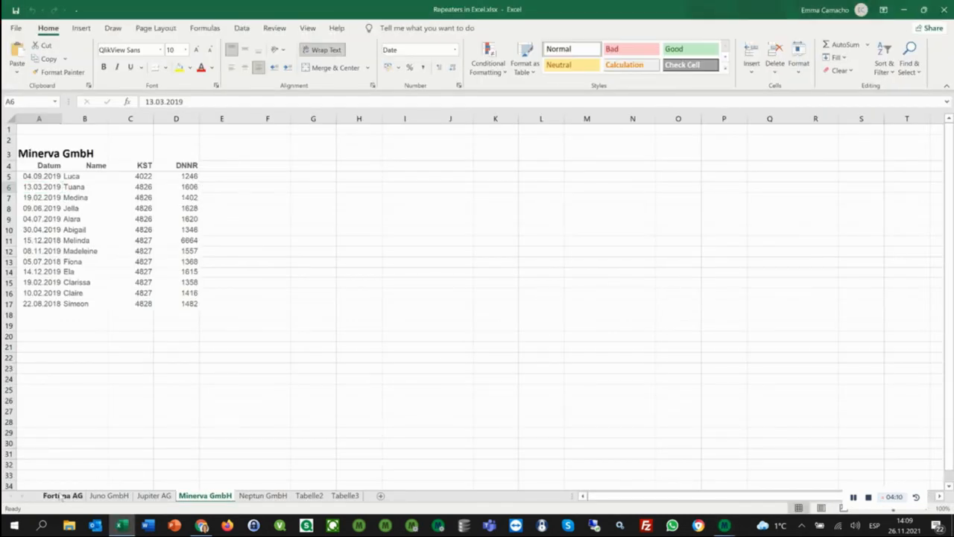
Show Jupiter AG's own worksheet in the generated workbook
click(154, 495)
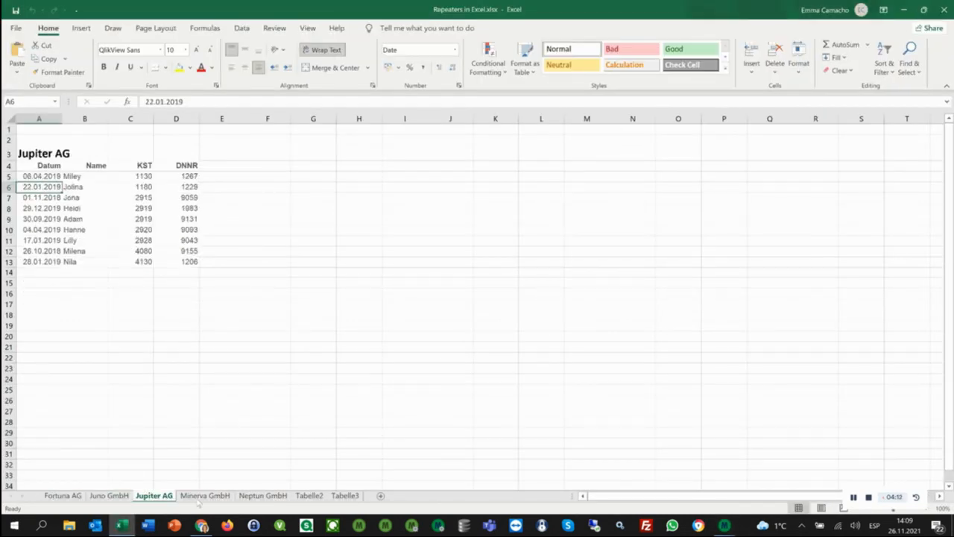